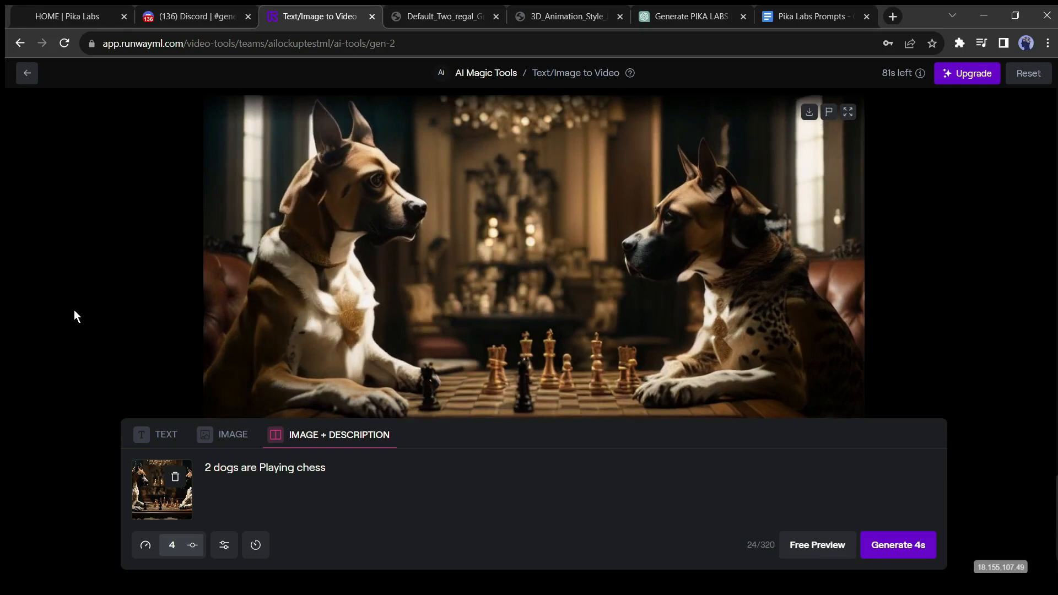
- Close the Runway dog-chess image-to-video tab and land on a fresh Google search page
left_click(193, 16)
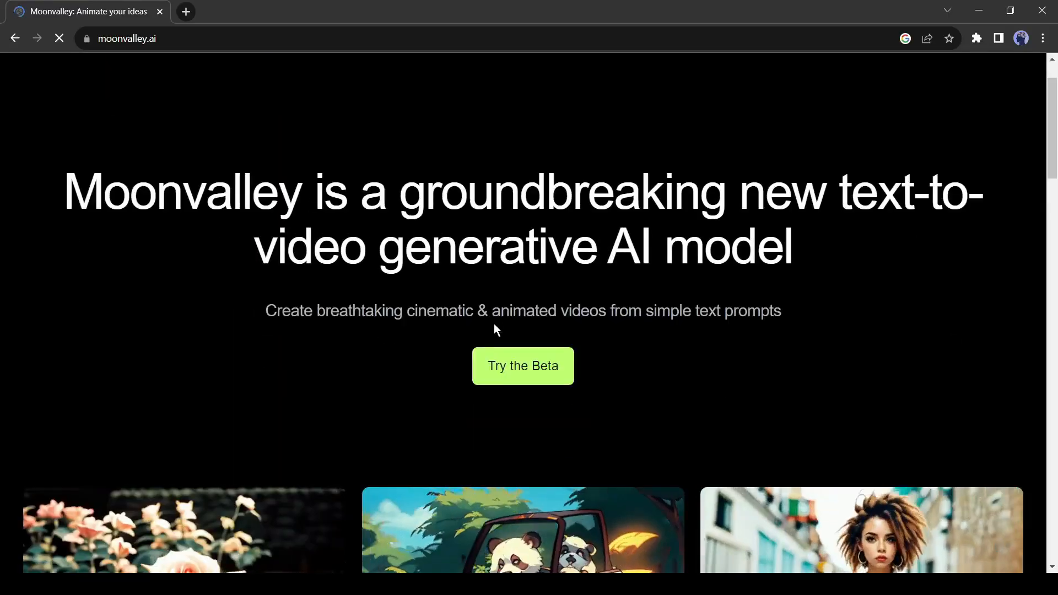
scroll("down", 3)
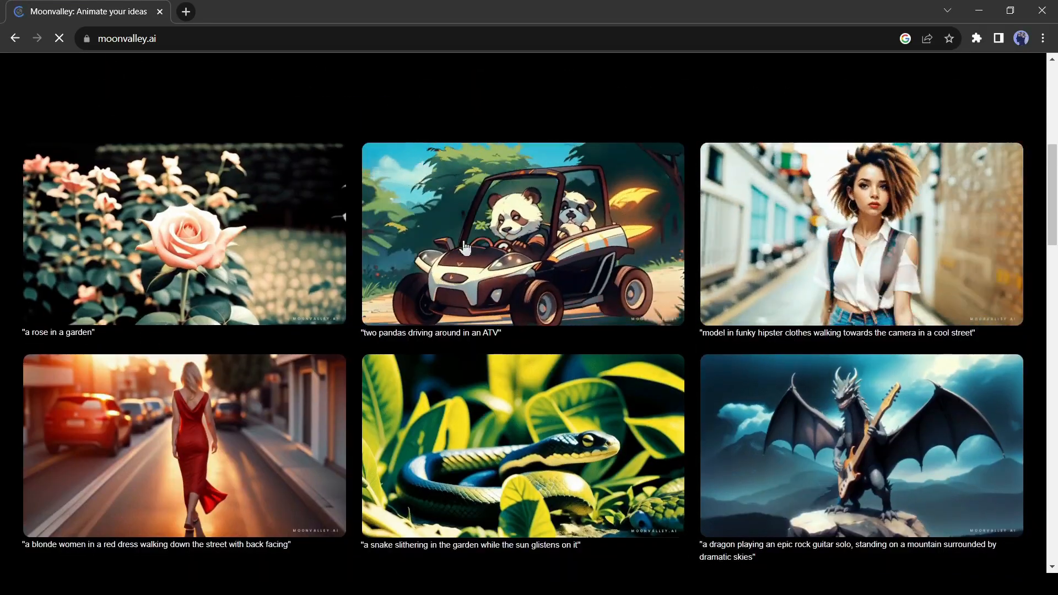
scroll("down", 3)
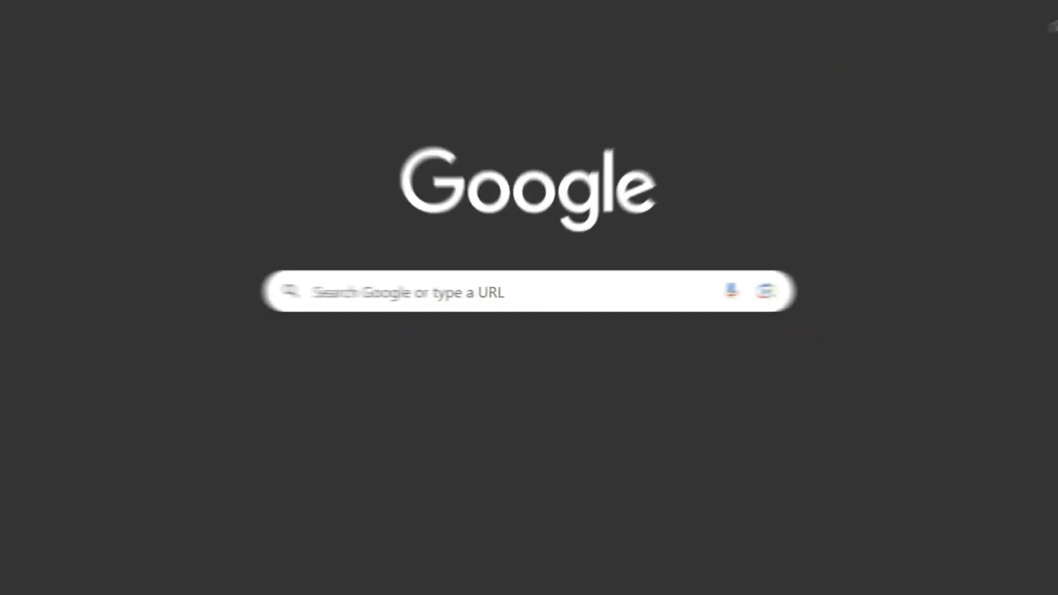
- Search Google for 'Moon velly AI' and open the moonvalley.ai site
type("Moon velly AI")
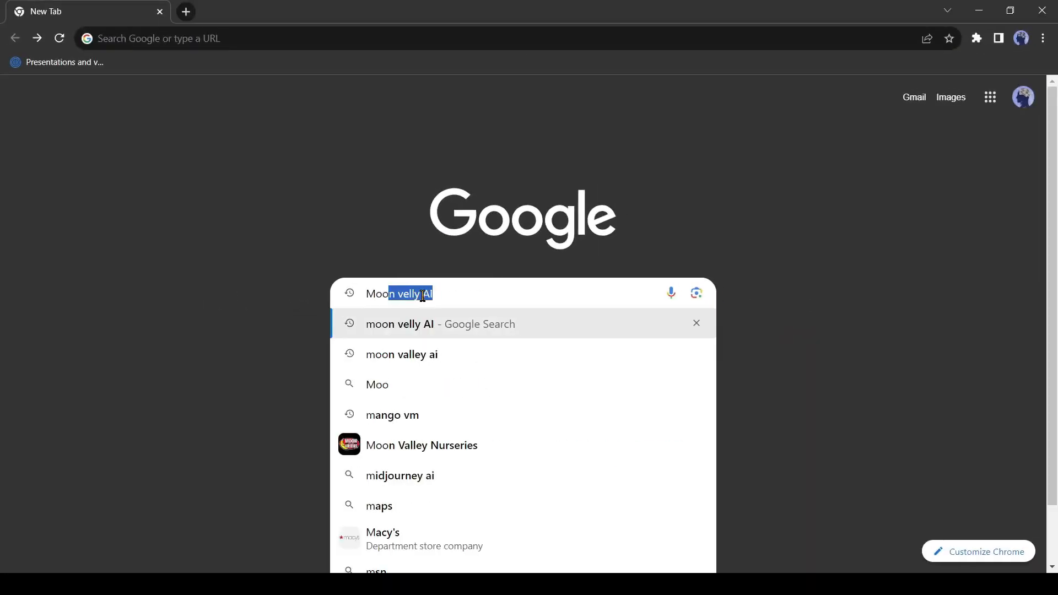
left_click(400, 354)
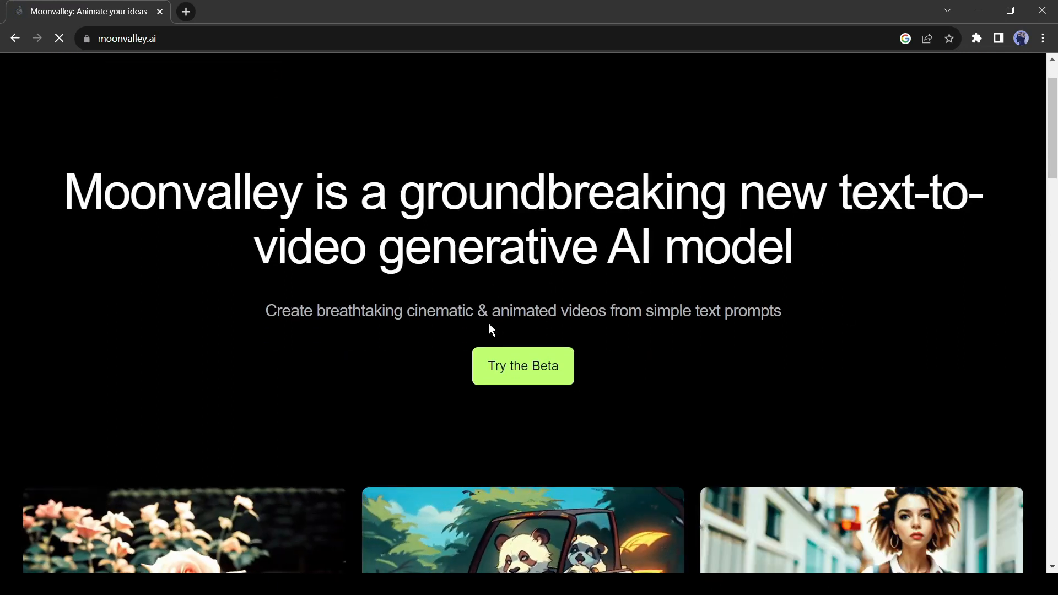
scroll("down", 3)
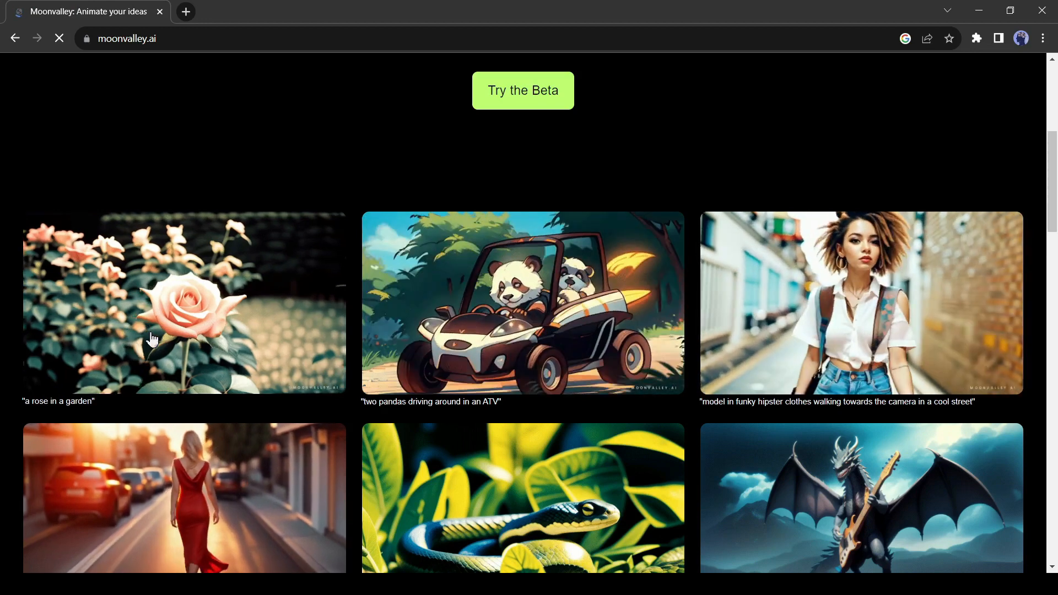
scroll("down", 3)
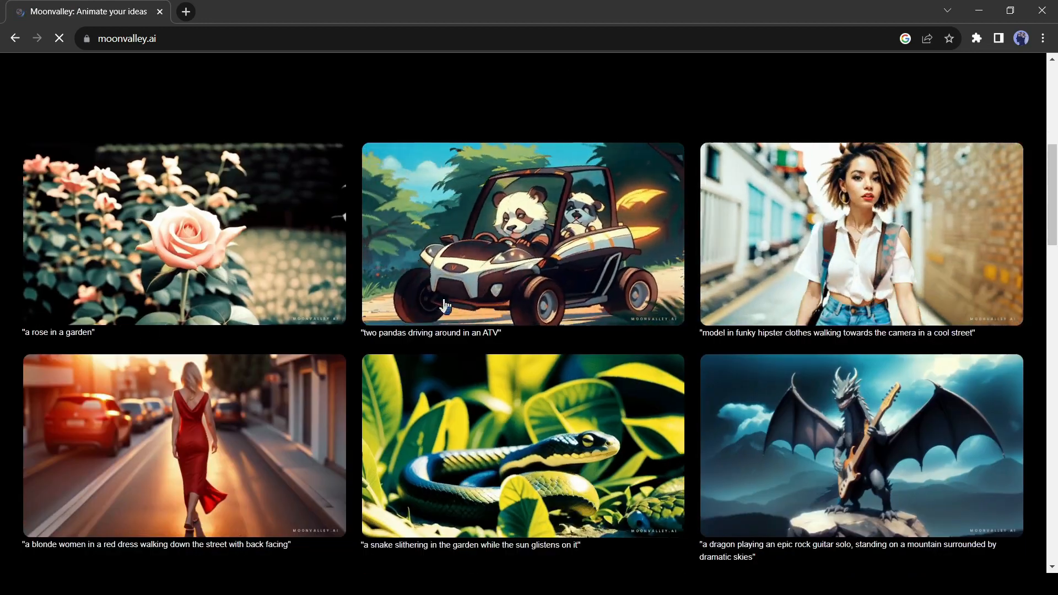
scroll("down", 3)
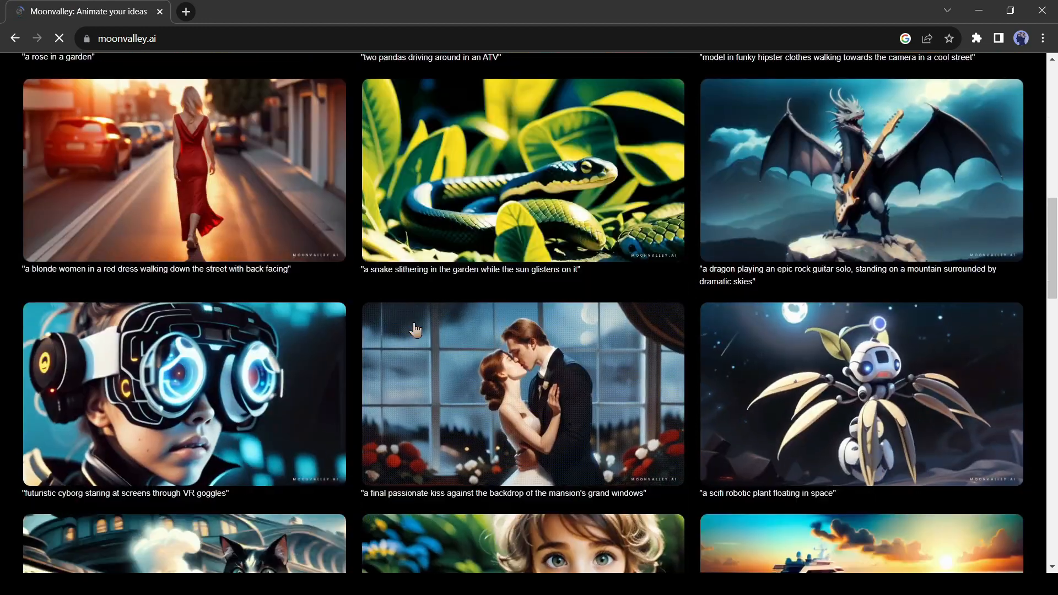
scroll("down", 3)
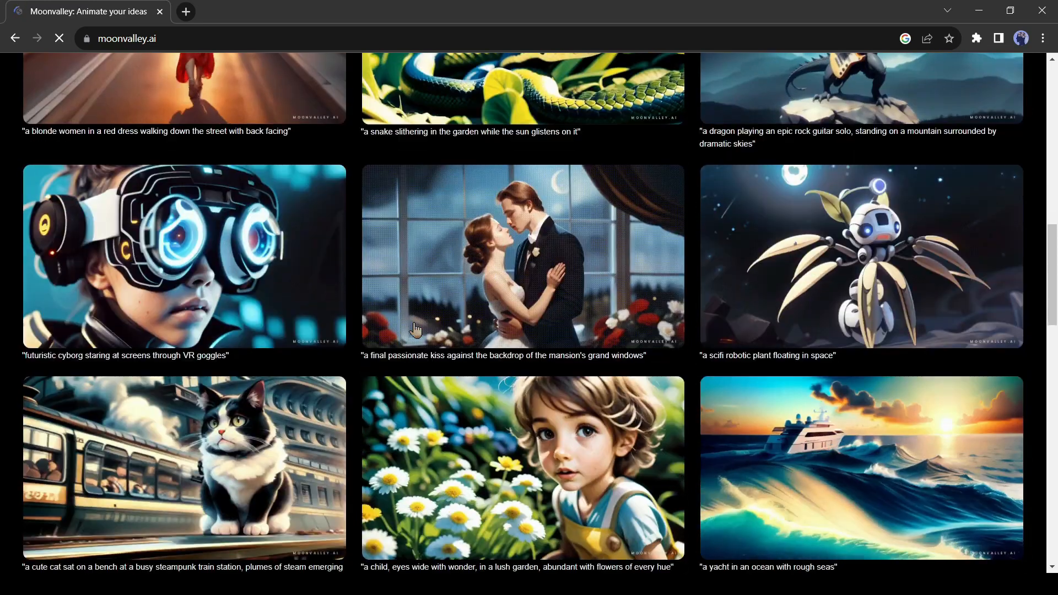
scroll("down", 3)
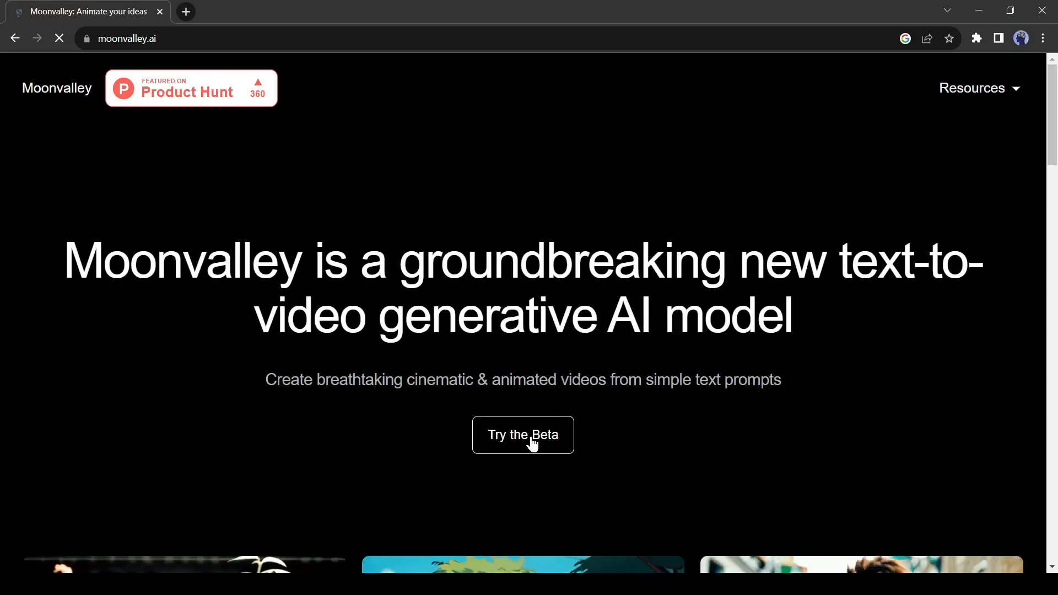
- Start the Moonvalley beta signup and accept the Discord server invite
left_click(522, 435)
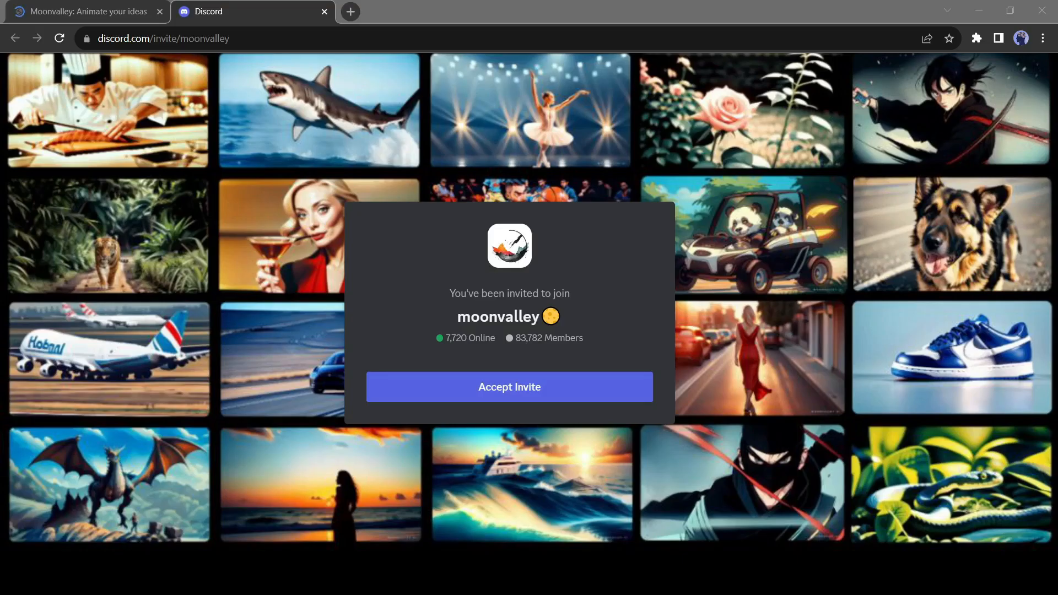
mouse_move(346, 176)
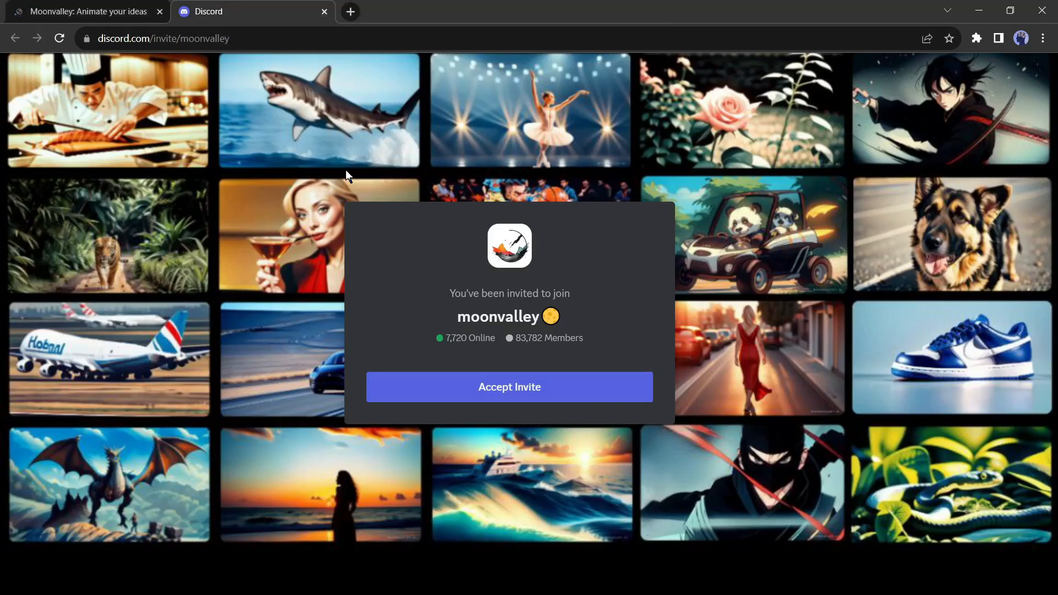
mouse_move(421, 192)
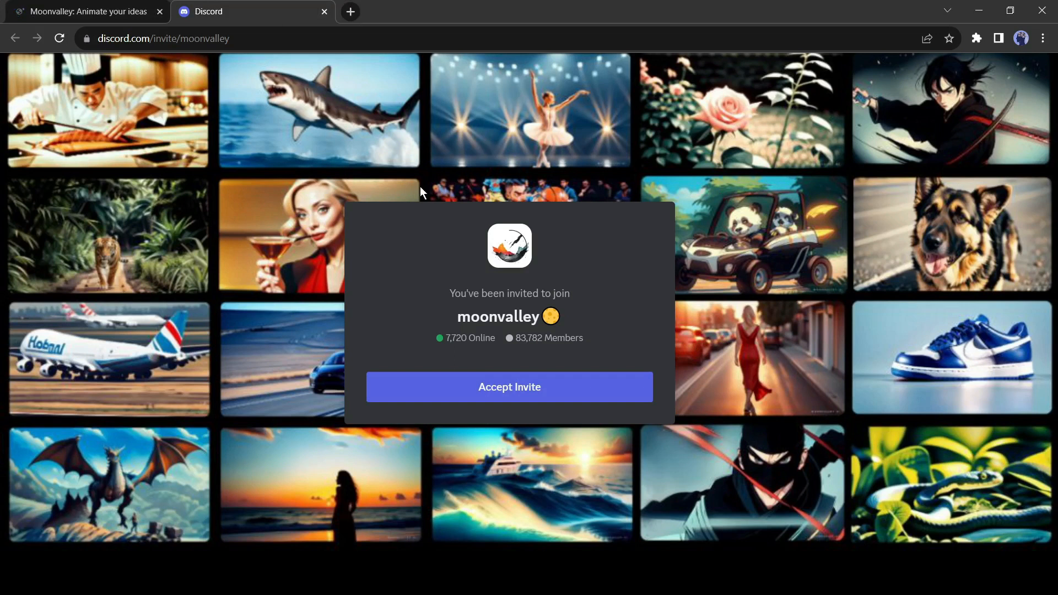
mouse_move(508, 387)
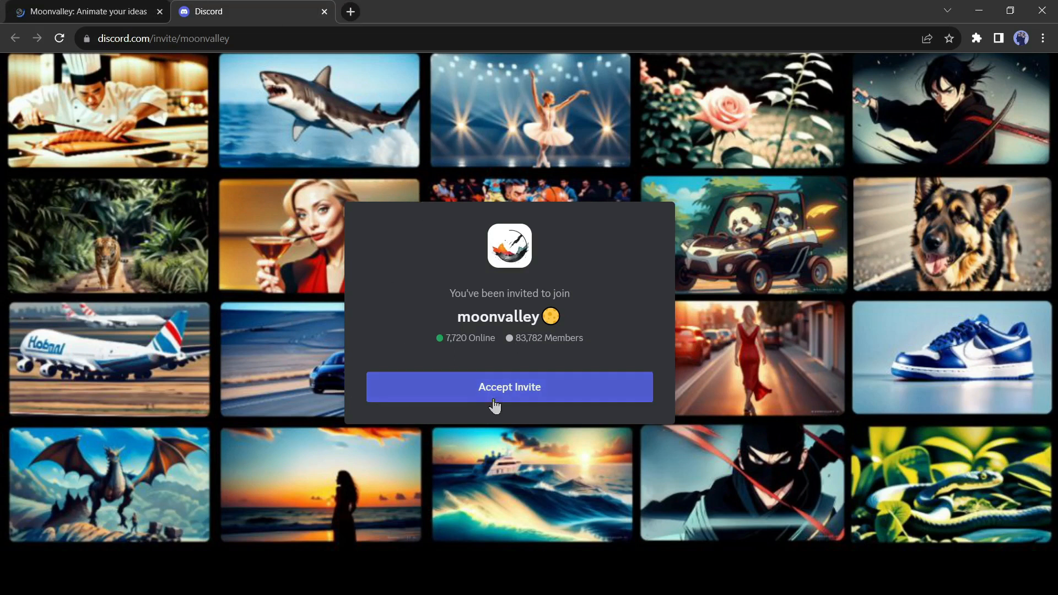
left_click(508, 387)
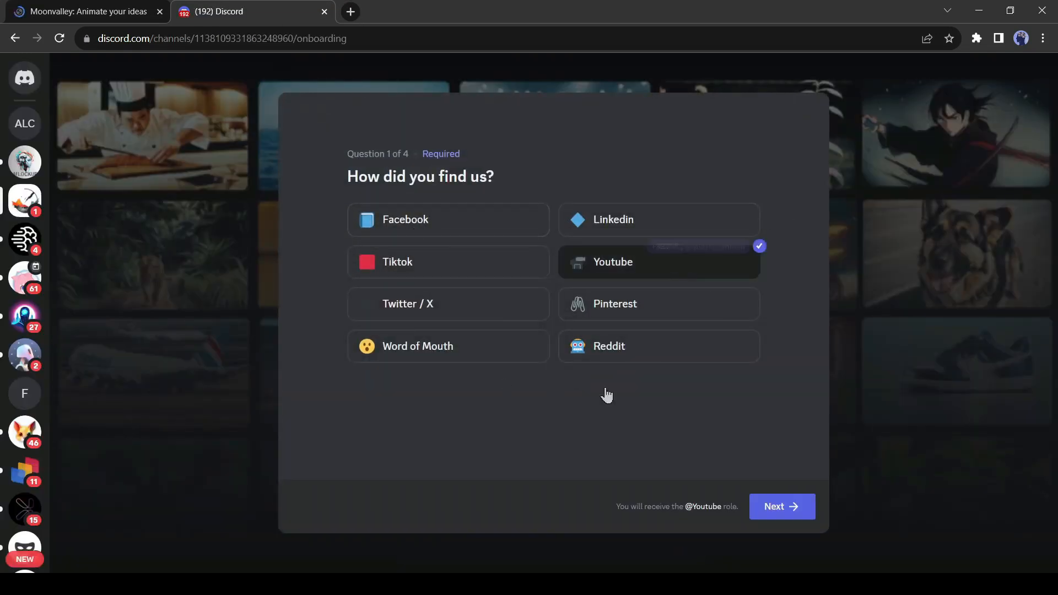
- Finish onboarding, opting into latest announcements and the prompt-expert role
left_click(781, 505)
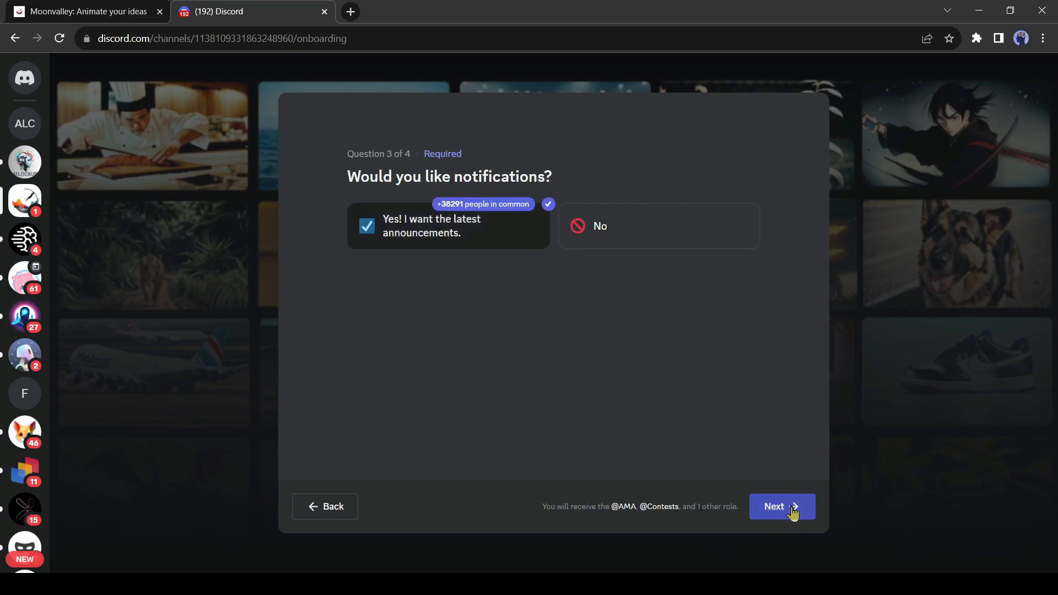
left_click(781, 507)
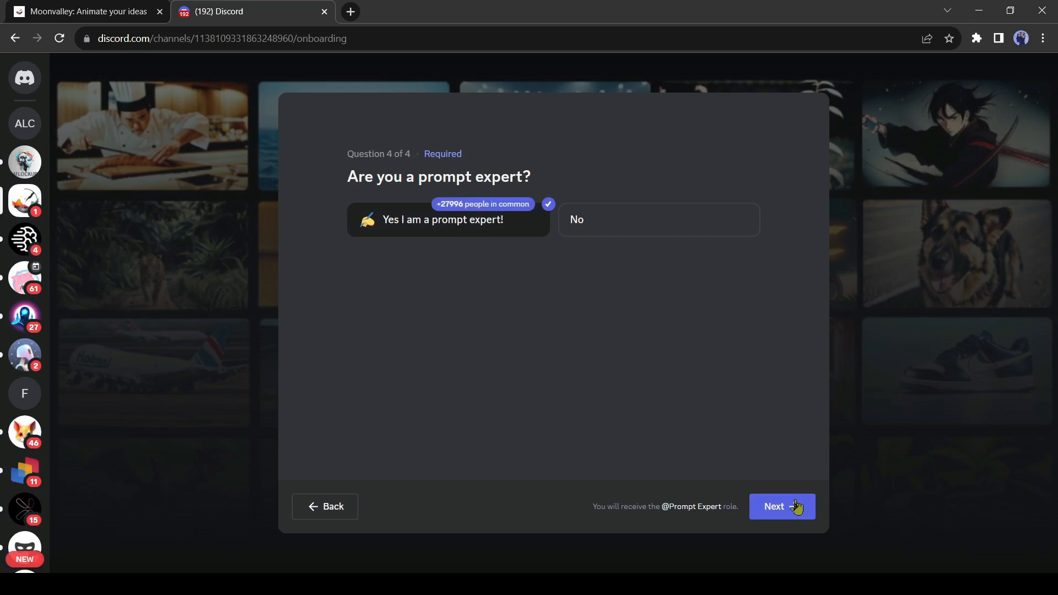
left_click(781, 506)
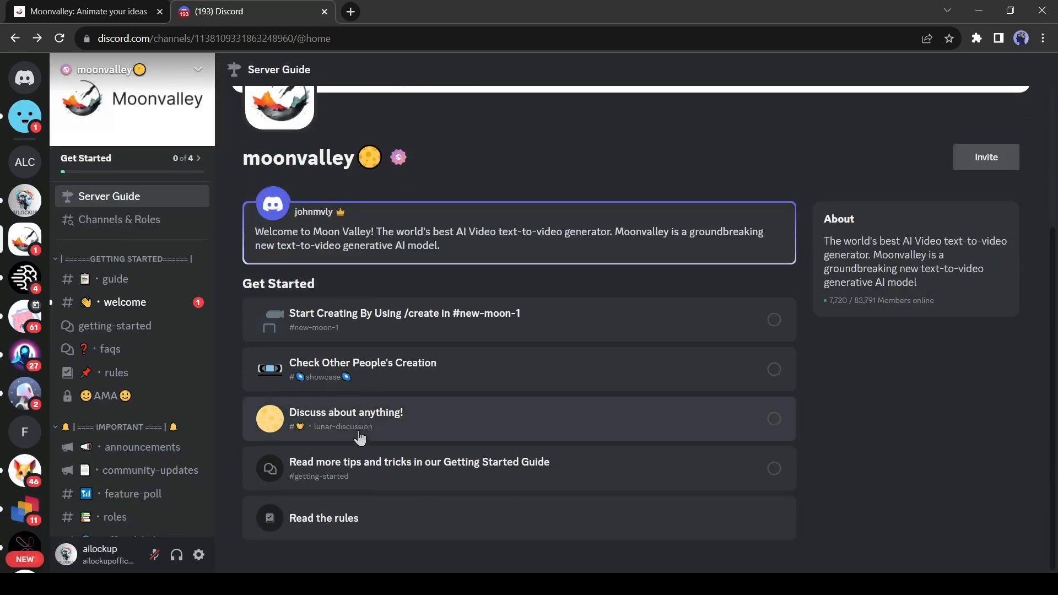
mouse_move(135, 349)
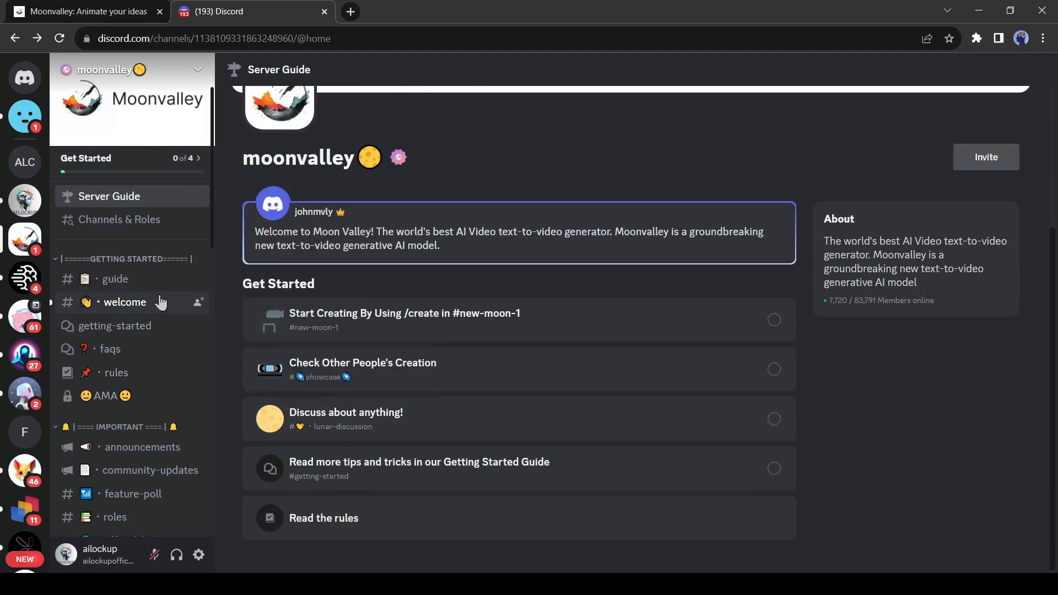
- Open the #new-moon-5 channel under NEW MOON CREATORS
left_click(115, 279)
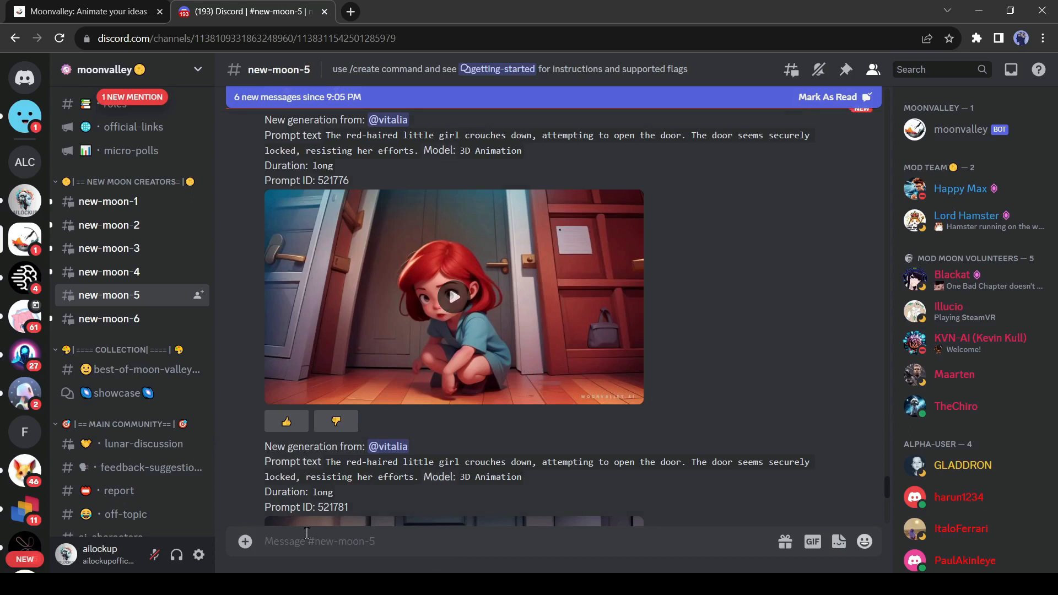
- Type / in new-moon-5 to browse Moonvalley commands like /animate and /create
type("/")
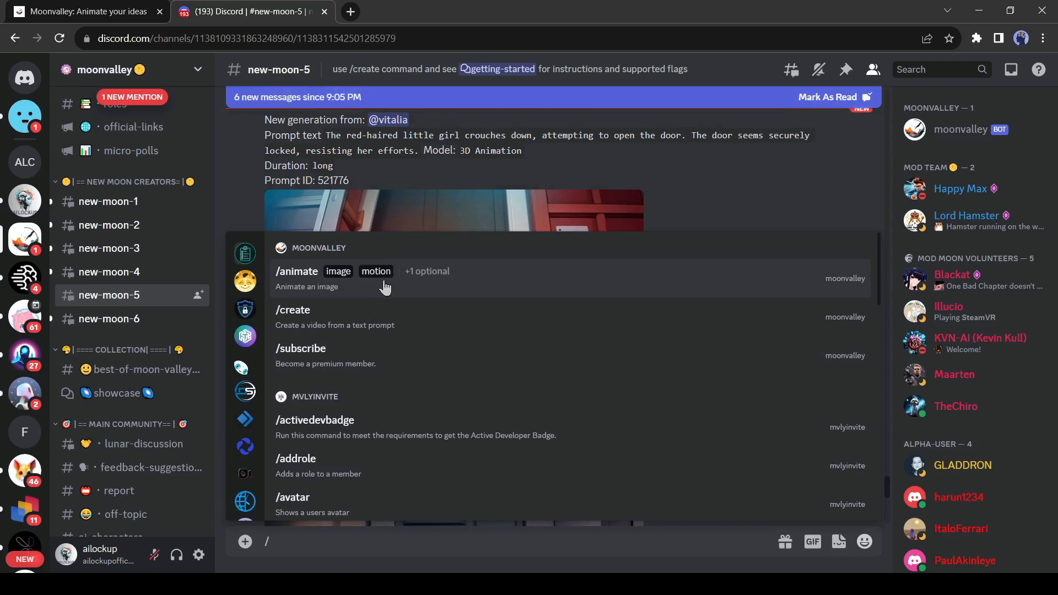
mouse_move(415, 295)
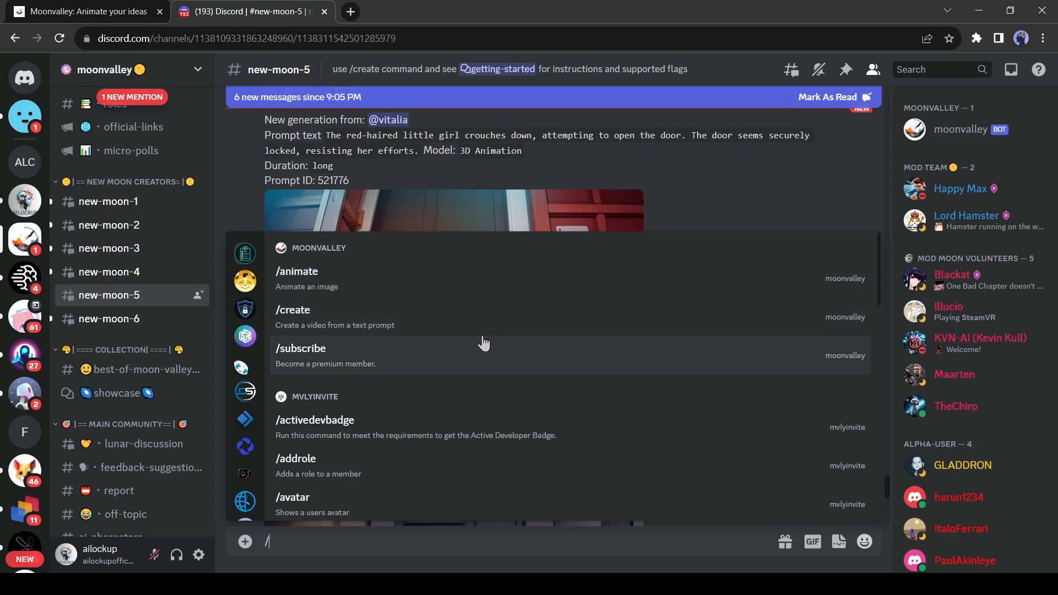
mouse_move(418, 367)
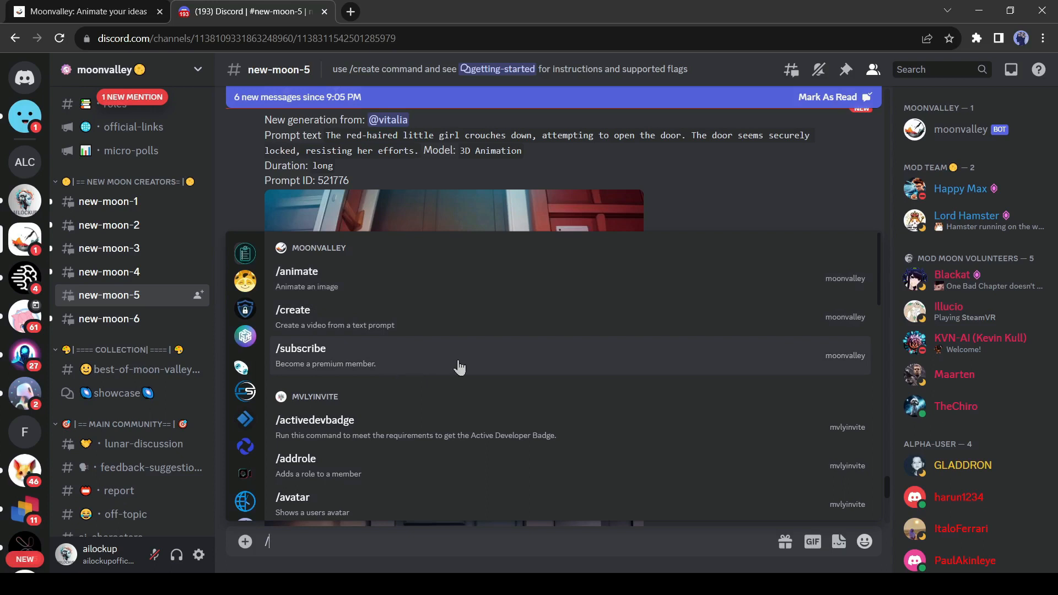
mouse_move(402, 378)
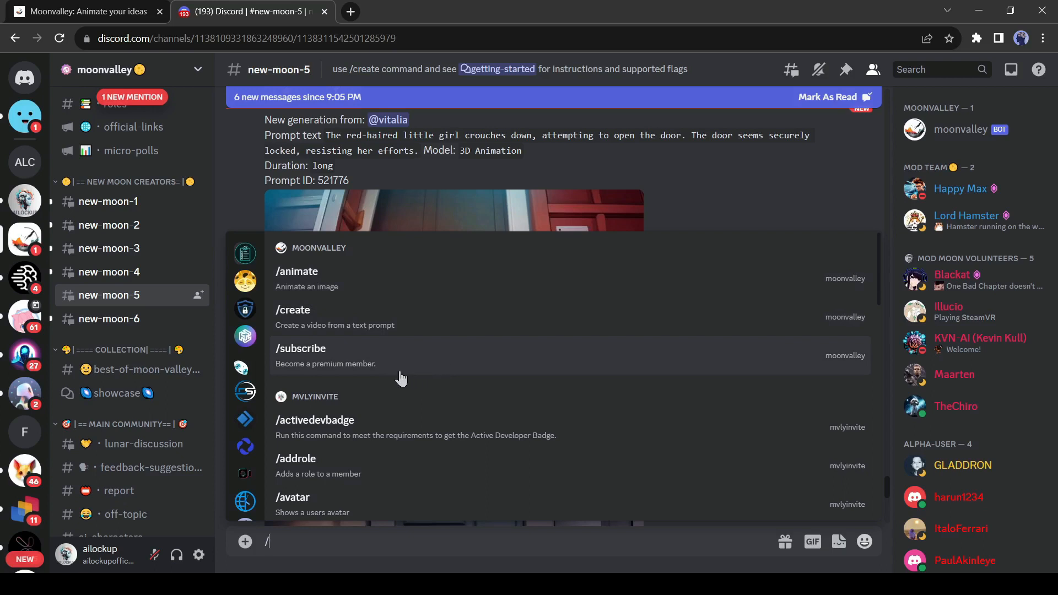
mouse_move(361, 453)
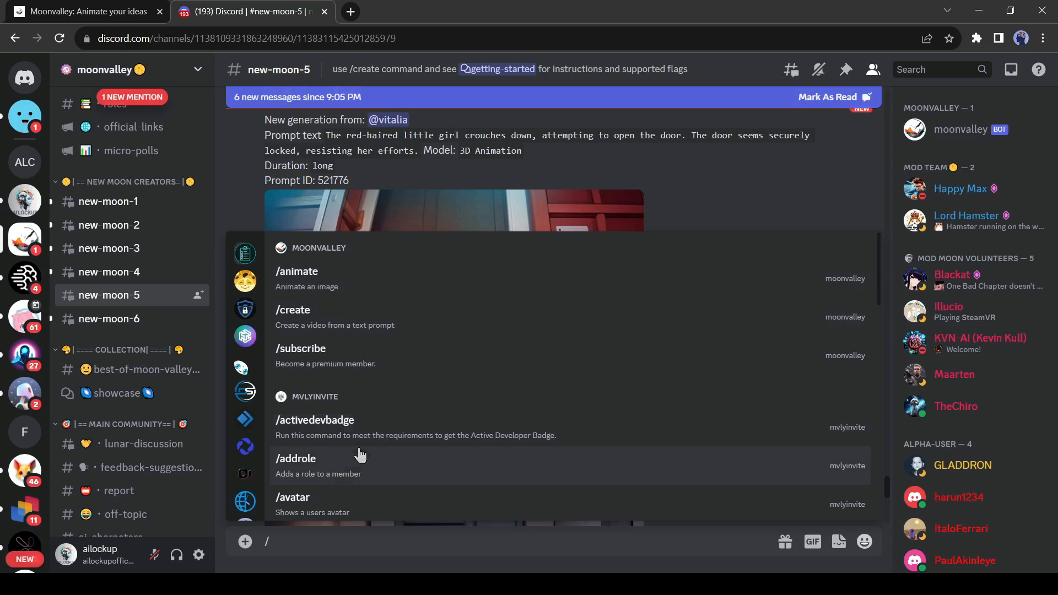
scroll("down", 3)
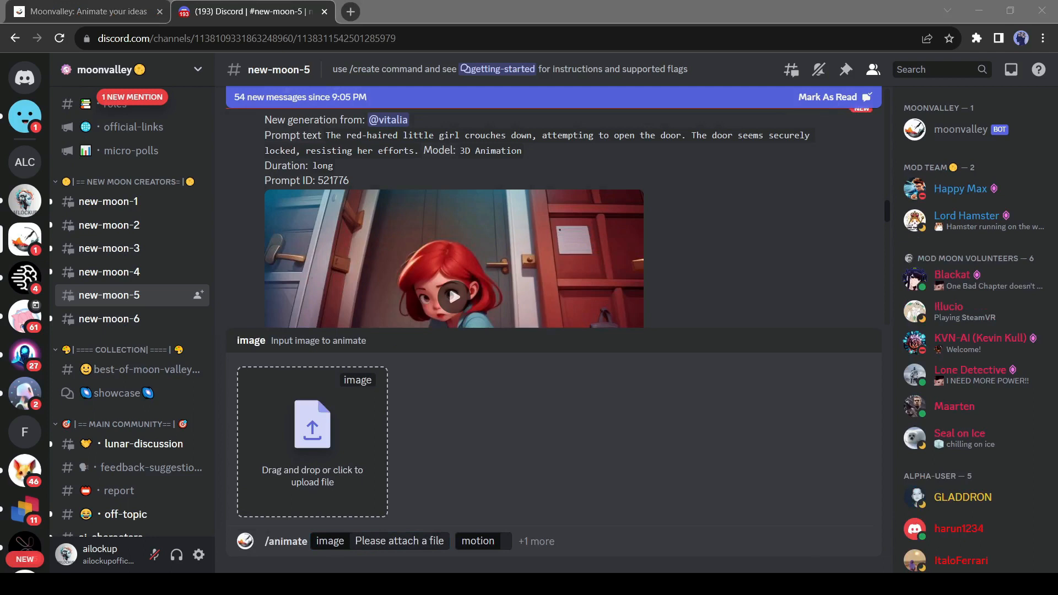
mouse_move(755, 189)
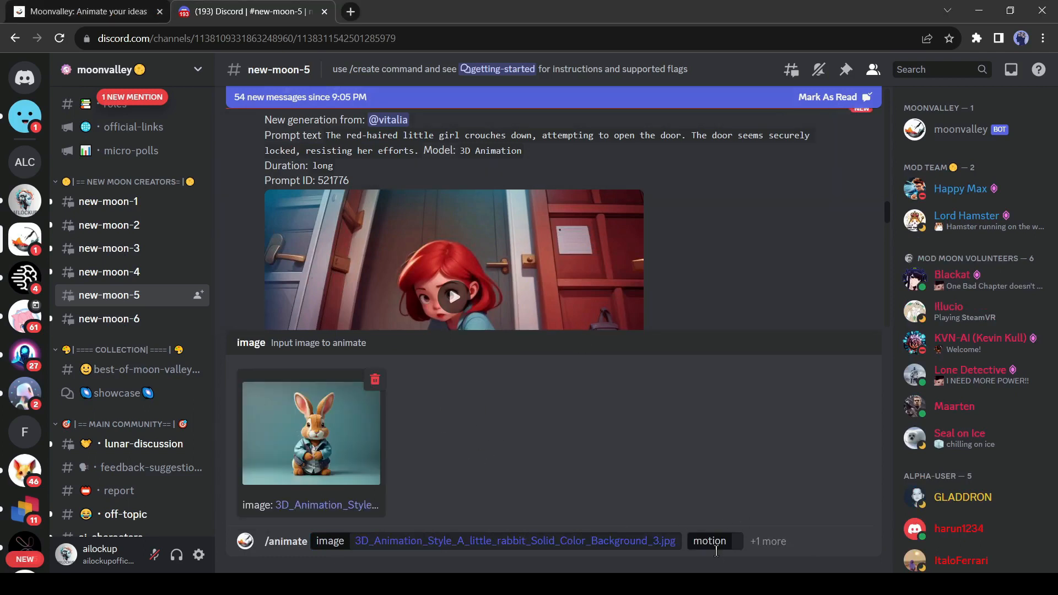
- Set the /animate motion option to High for the rabbit picture and submit
left_click(708, 540)
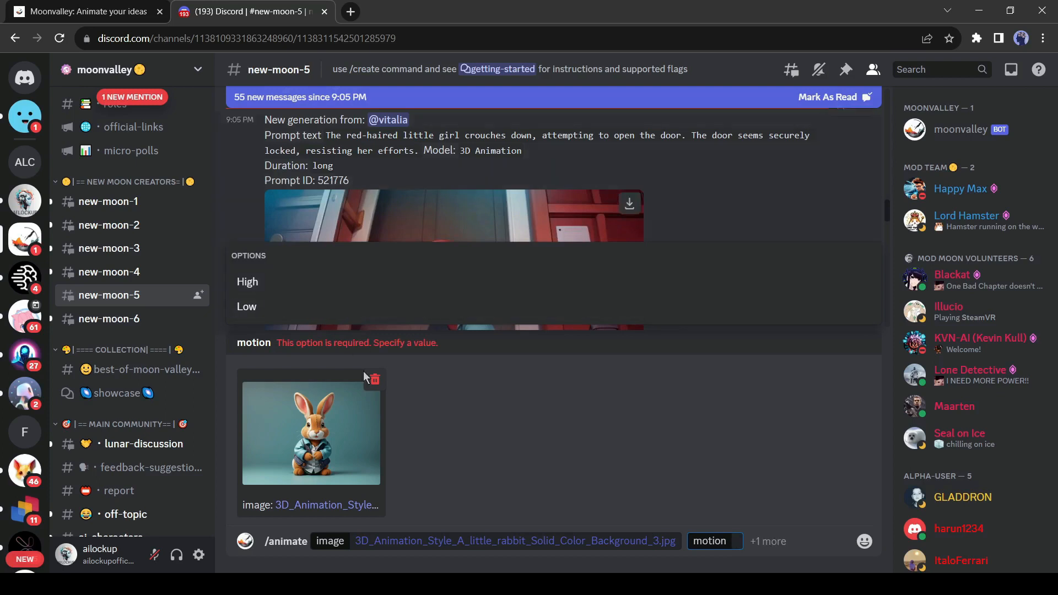
mouse_move(294, 306)
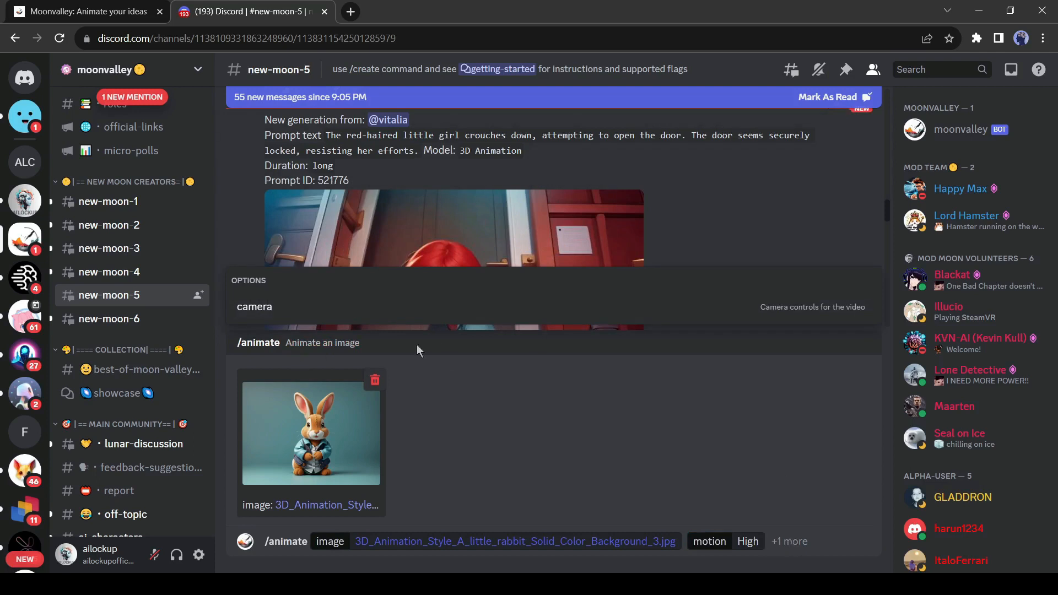
left_click(254, 306)
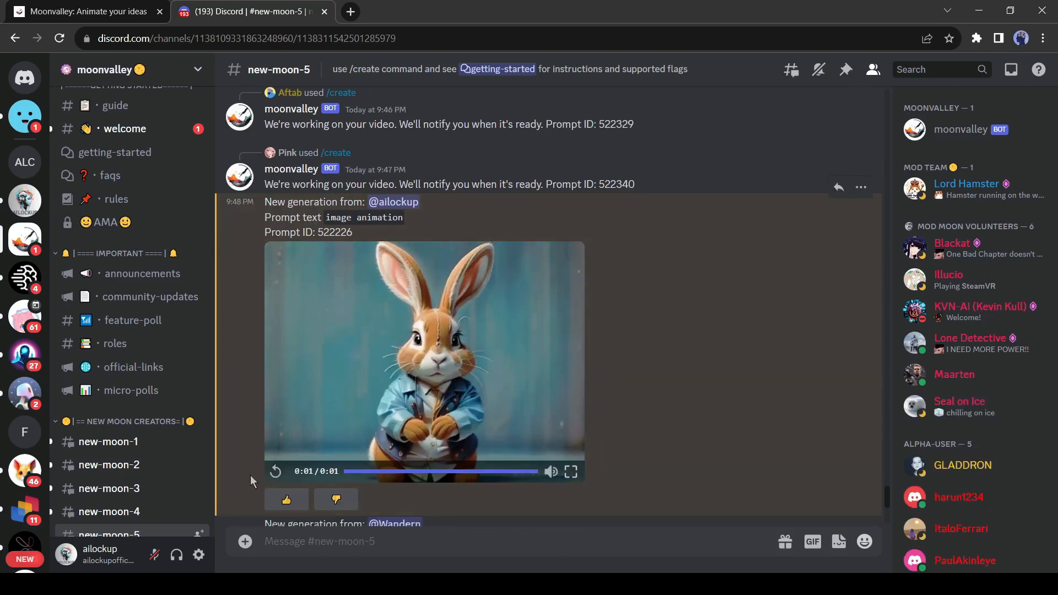
- Play and replay the bot's one-second rabbit image animation
left_click(275, 471)
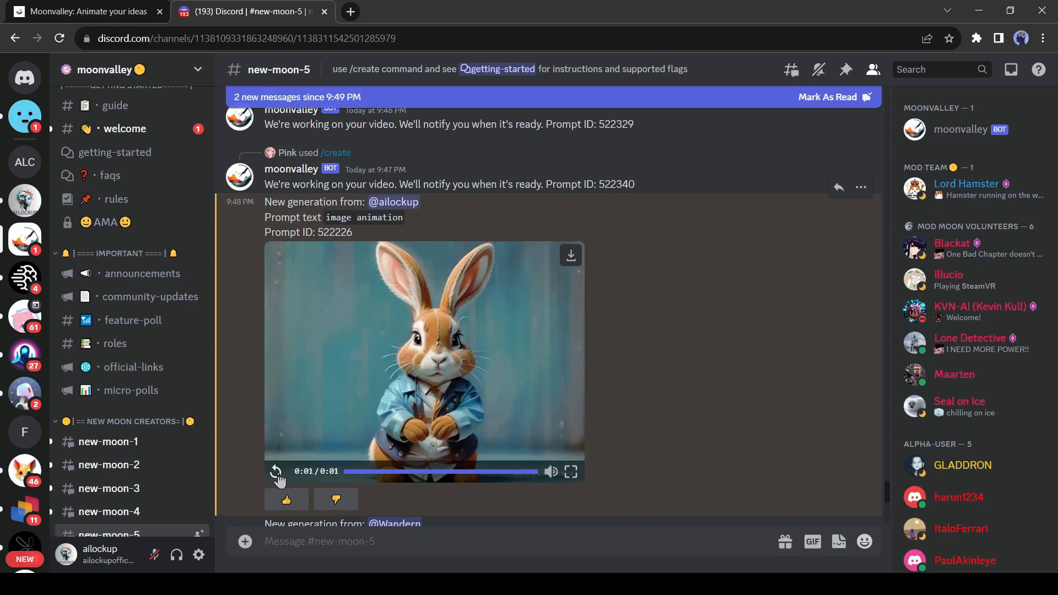
left_click(276, 472)
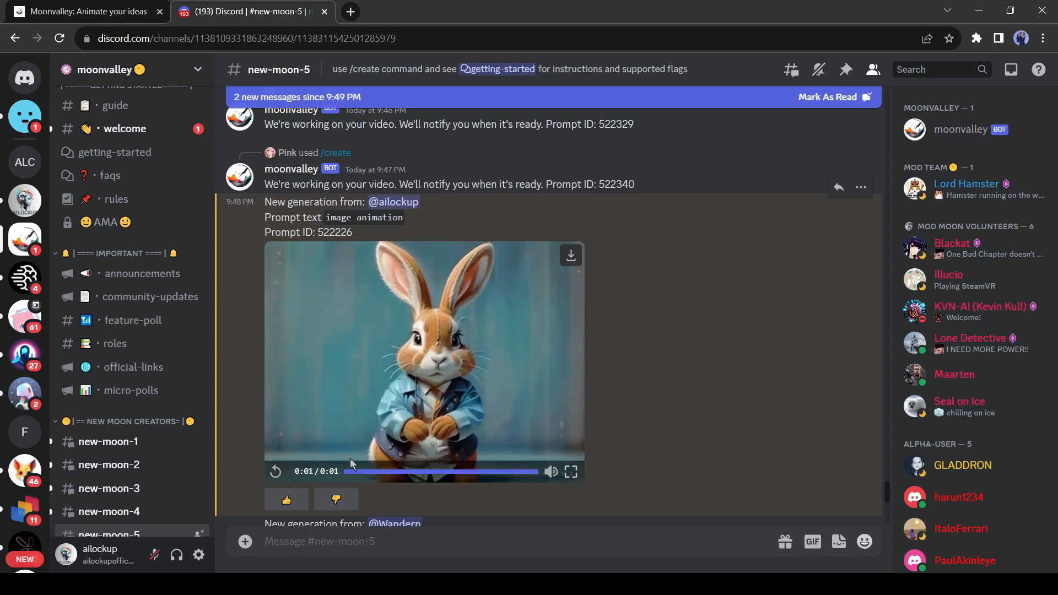
mouse_move(509, 324)
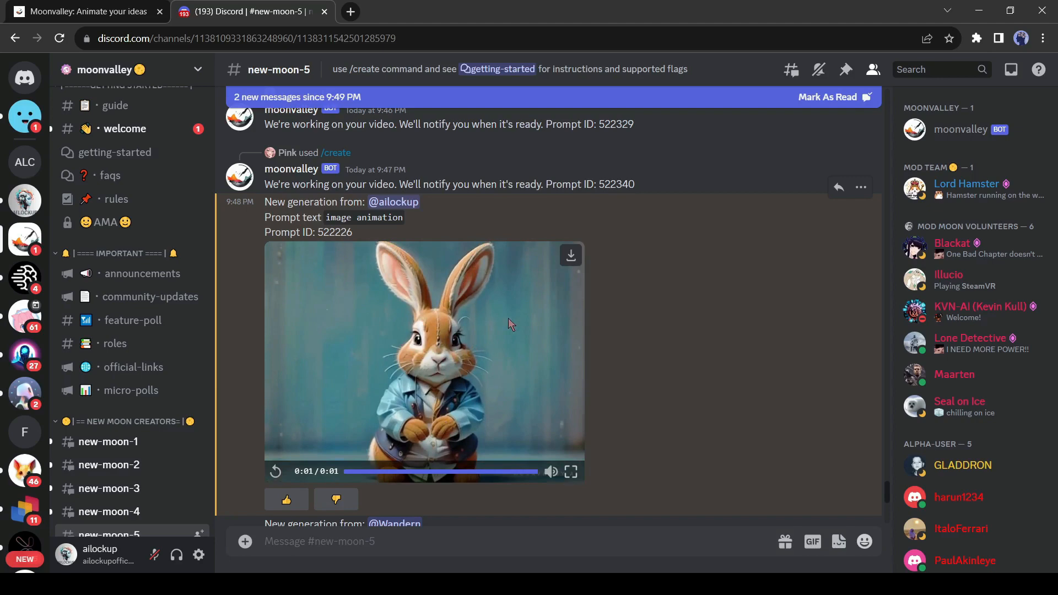
- Start /create with the cute dancing-rabbit prompt, 3D Animation style and Long duration
type("/create prompt")
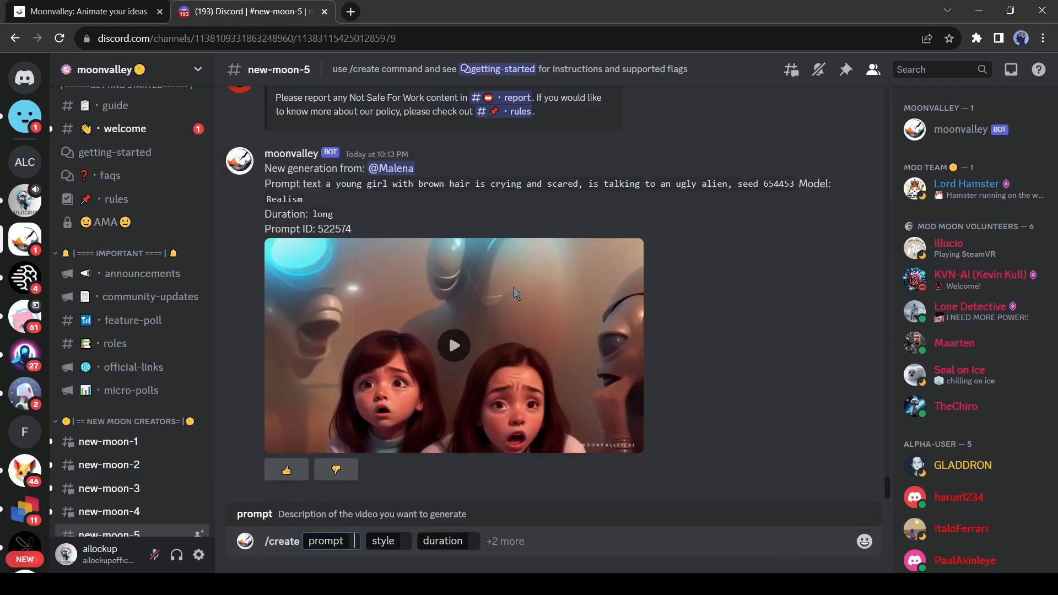
type("a cute rabbit dancing and walking, 4k")
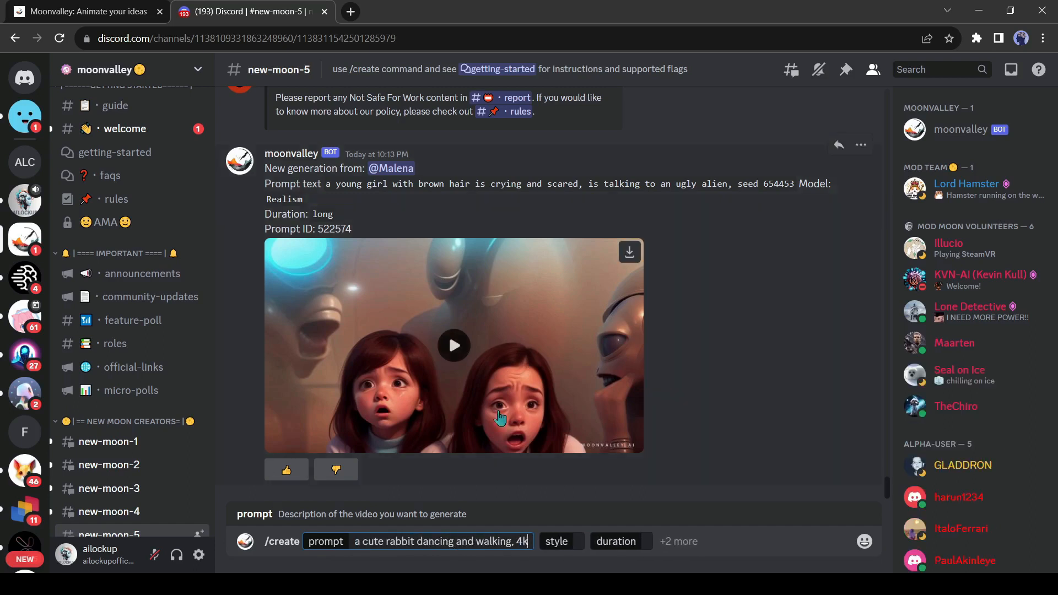
left_click(556, 541)
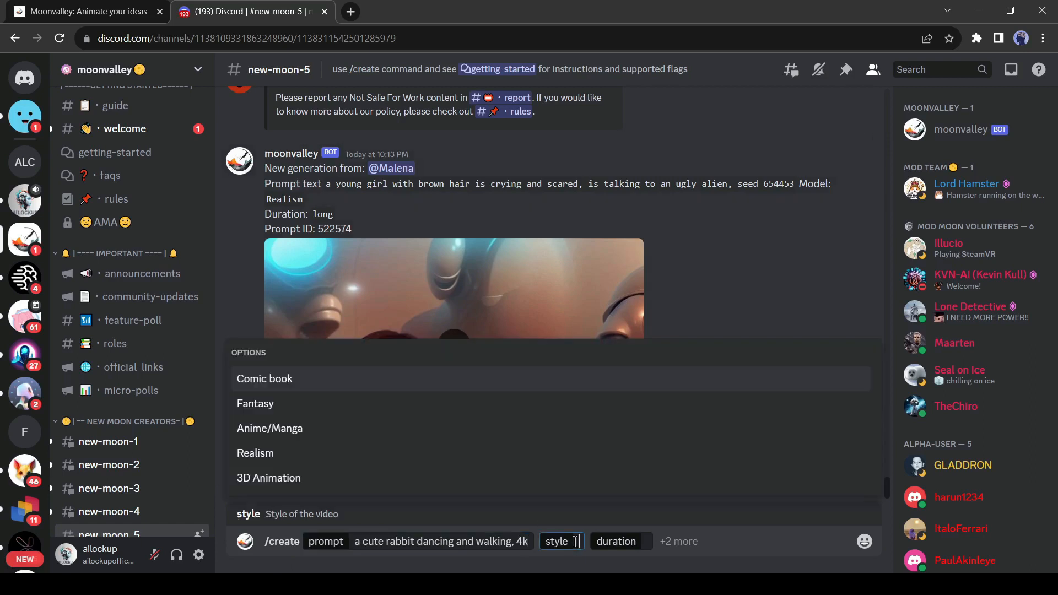
mouse_move(321, 482)
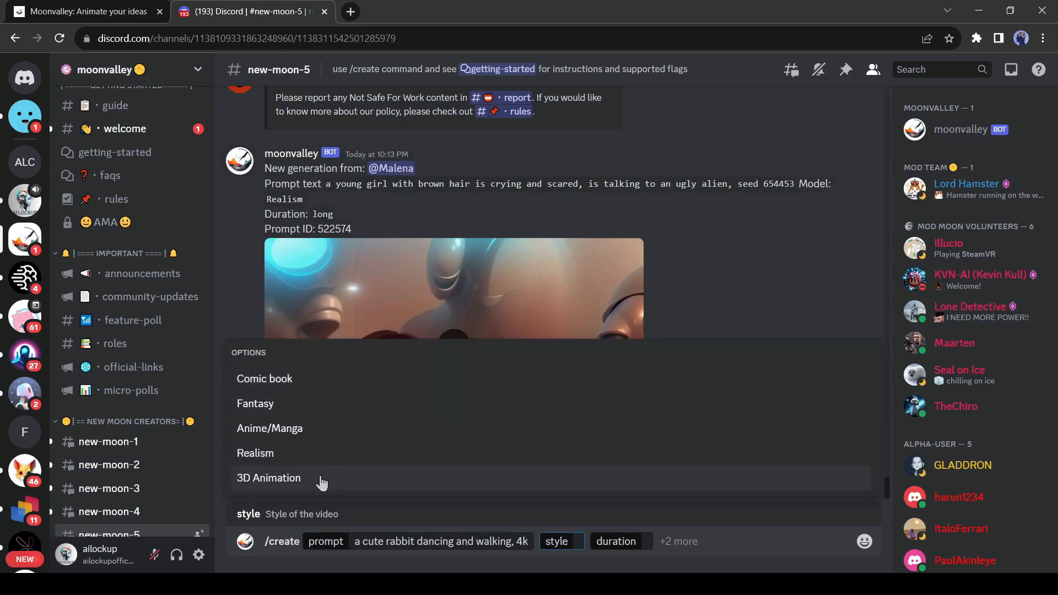
left_click(268, 477)
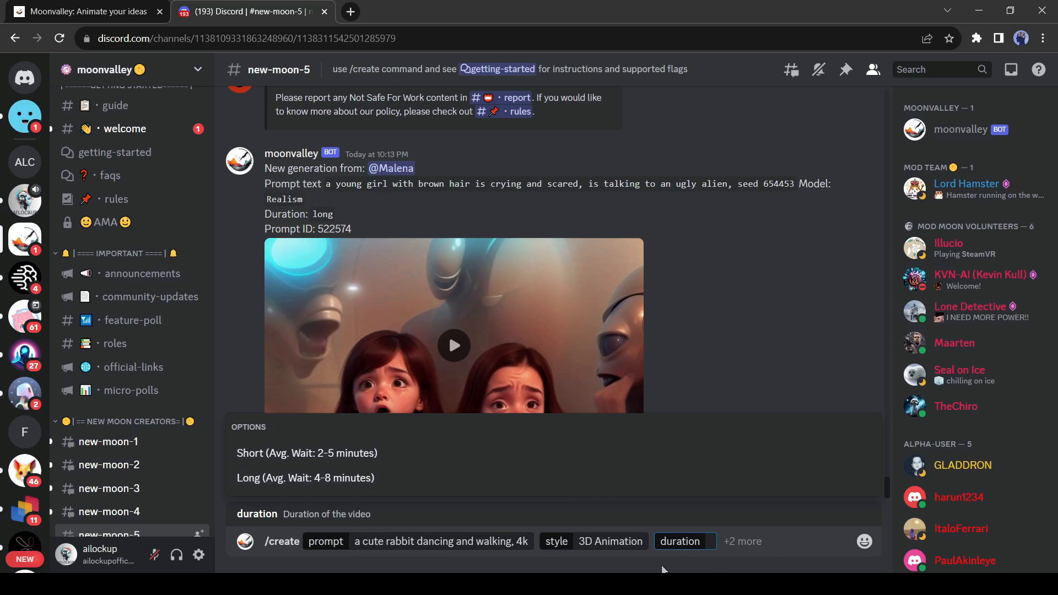
left_click(683, 541)
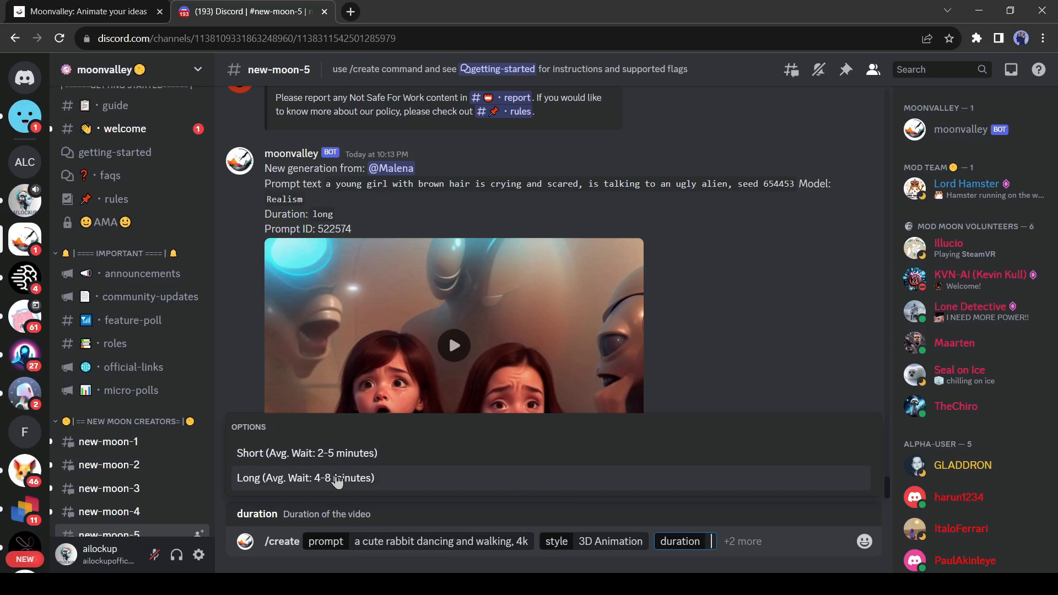
left_click(306, 478)
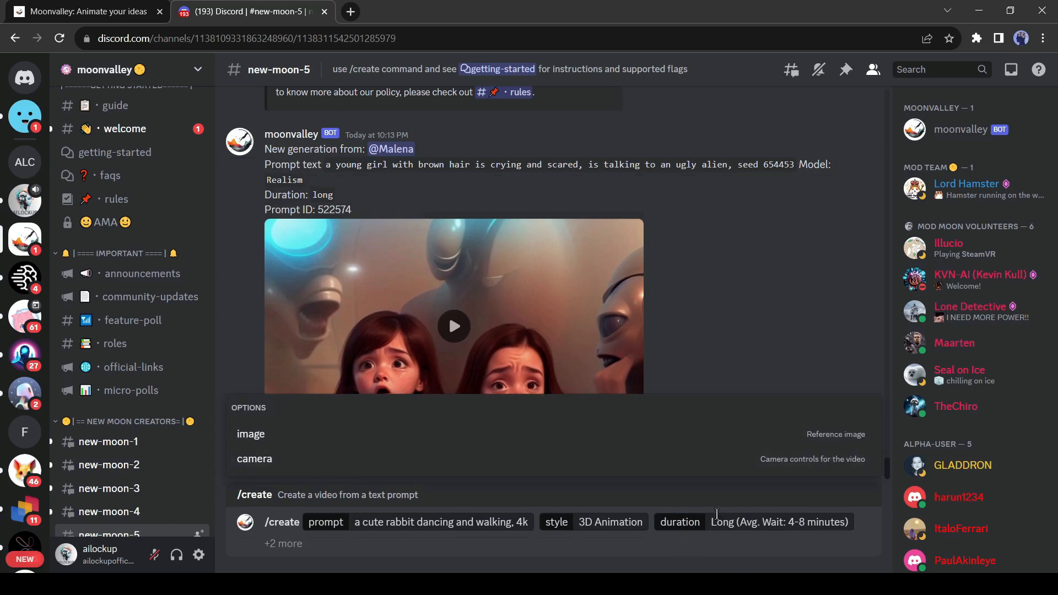
mouse_move(328, 434)
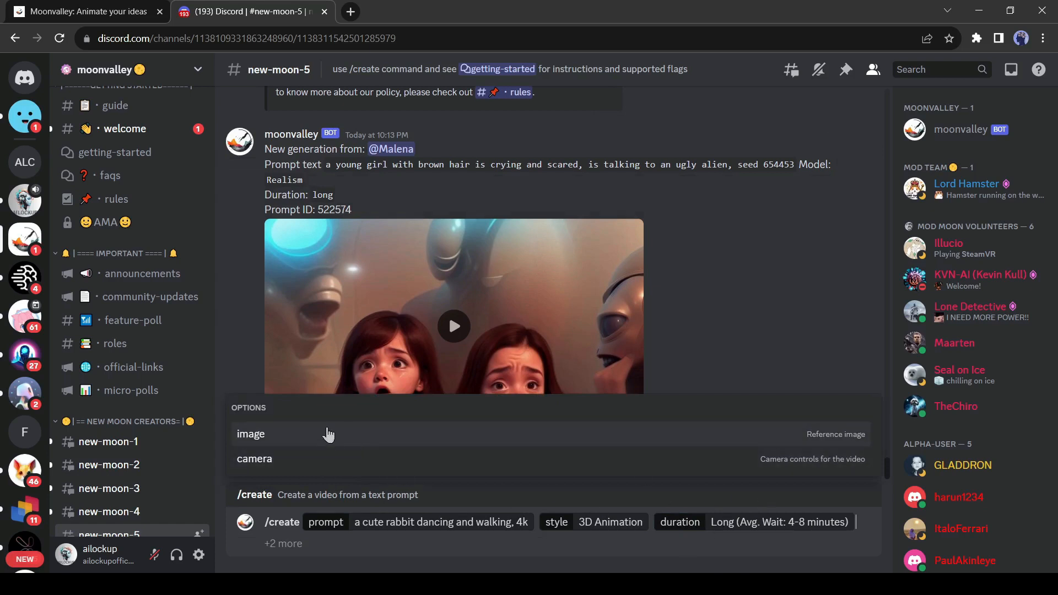
- Attach the rabbit picture as reference image and add a camera movement
left_click(250, 433)
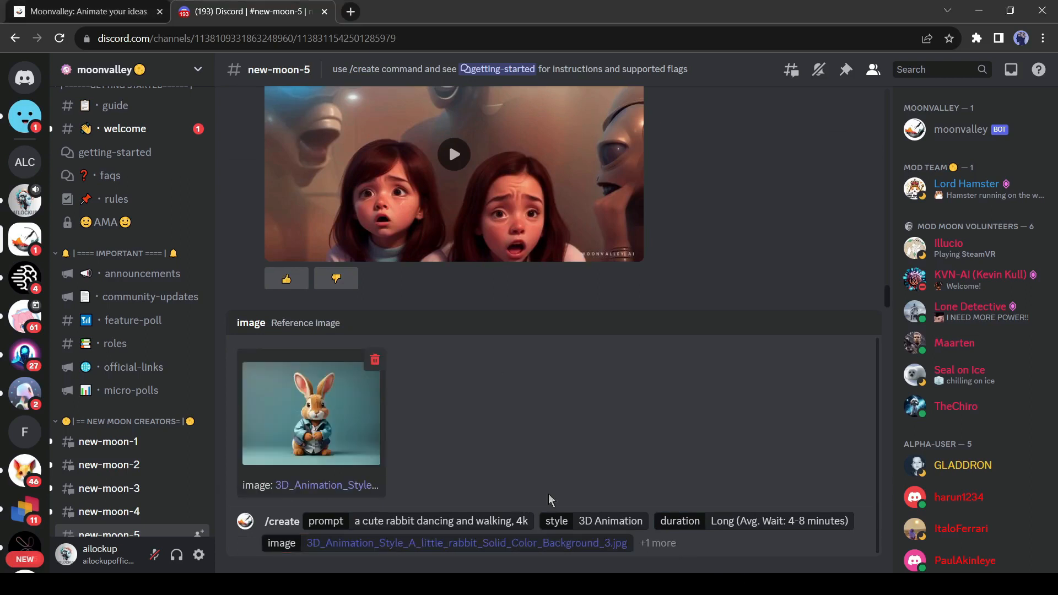
scroll("down", 3)
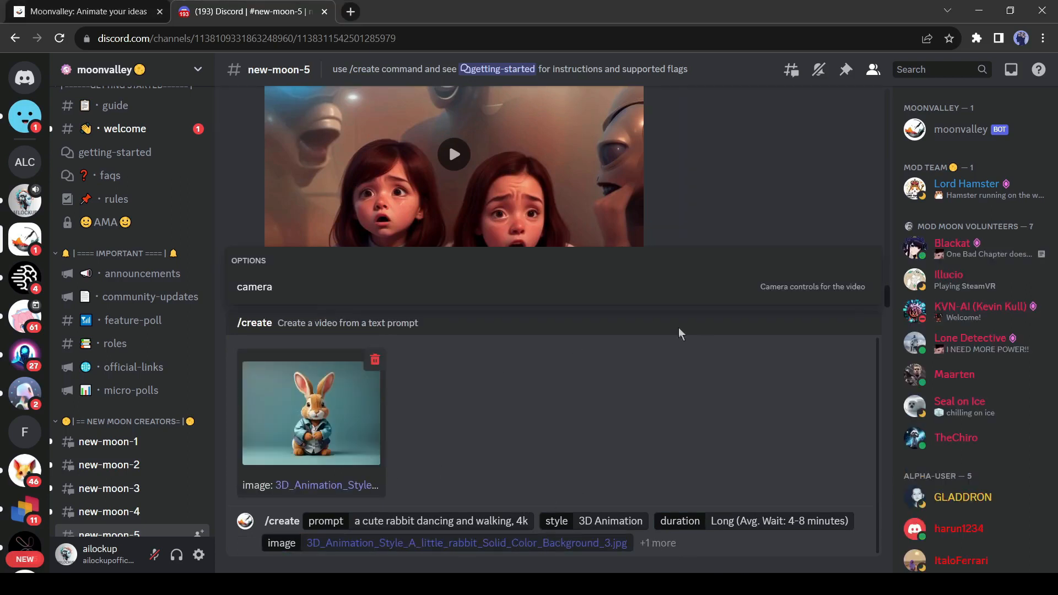
left_click(254, 286)
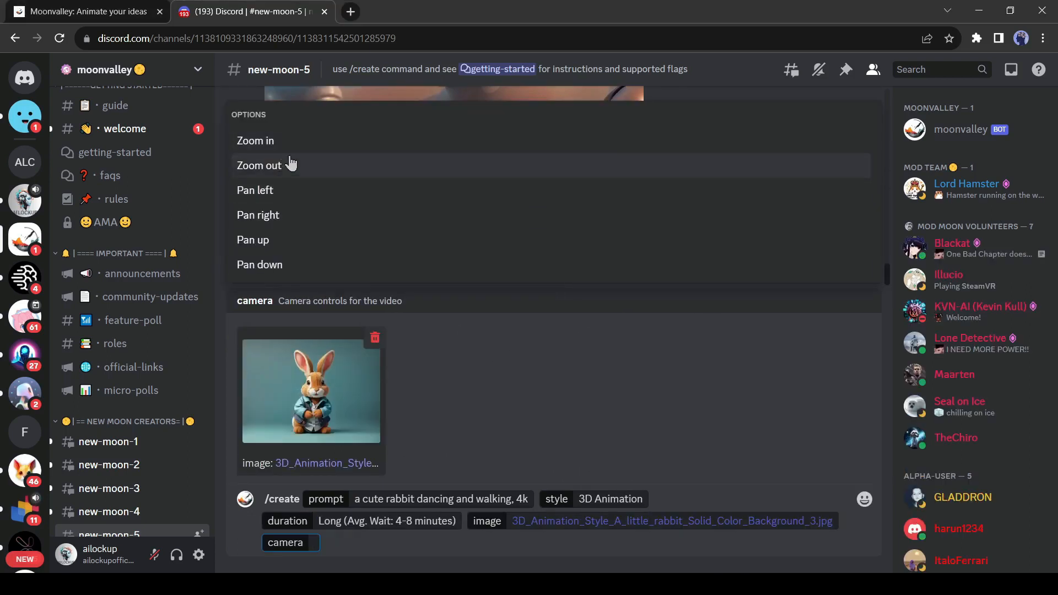
left_click(259, 165)
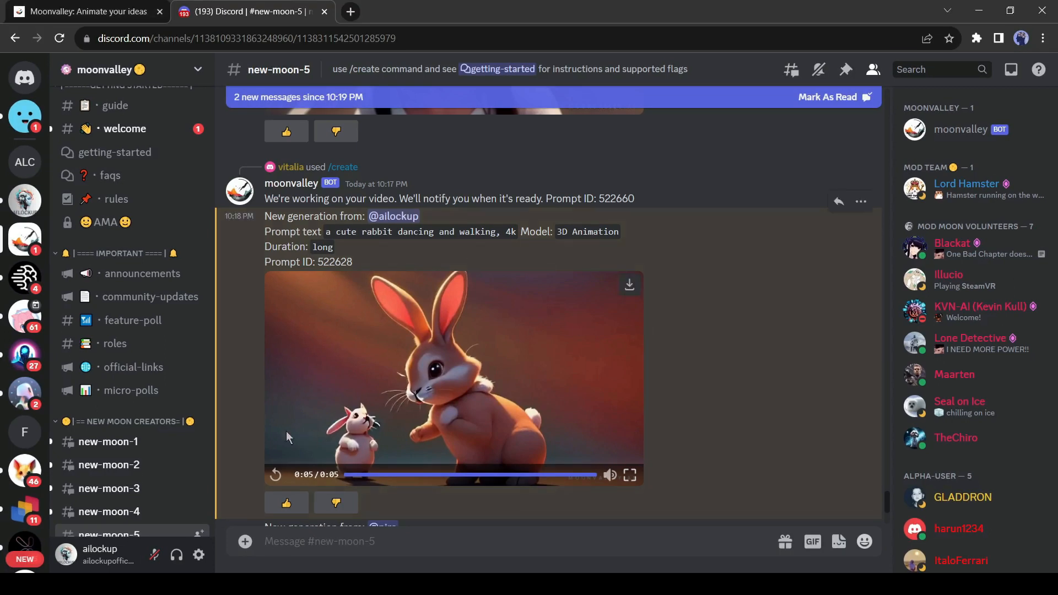
mouse_move(814, 438)
type("/create prompt a cute rabbit dancing and")
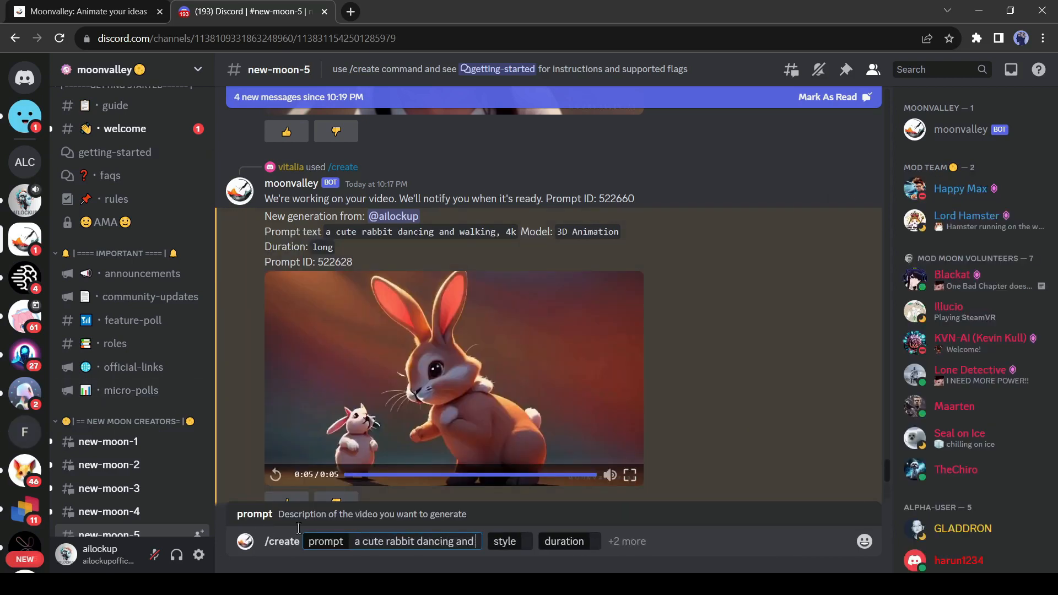
- Resubmit the dancing-rabbit /create prompt with Realism style and Long duration
left_click(504, 541)
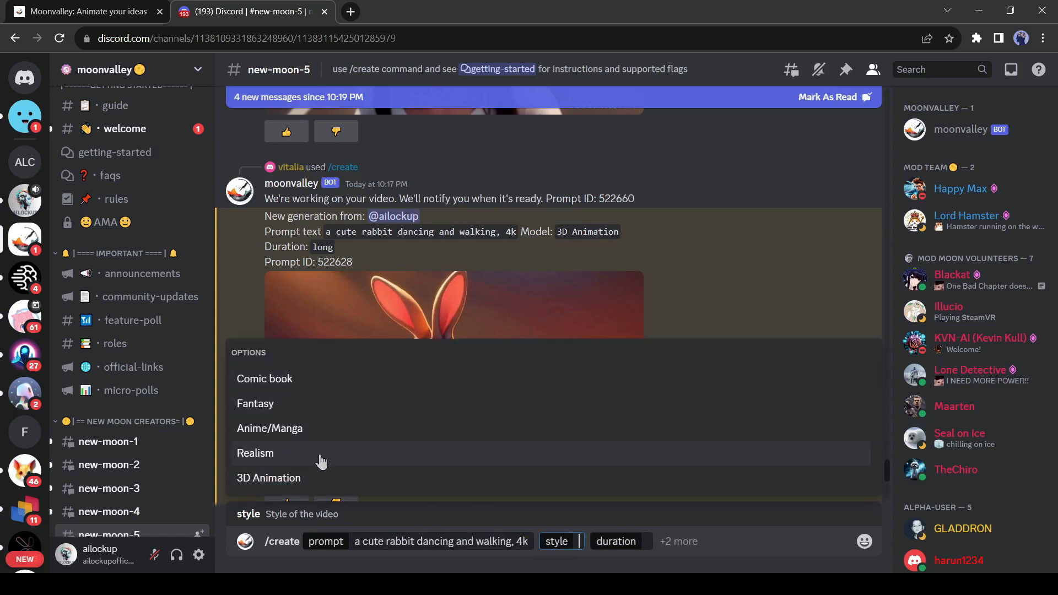
left_click(255, 452)
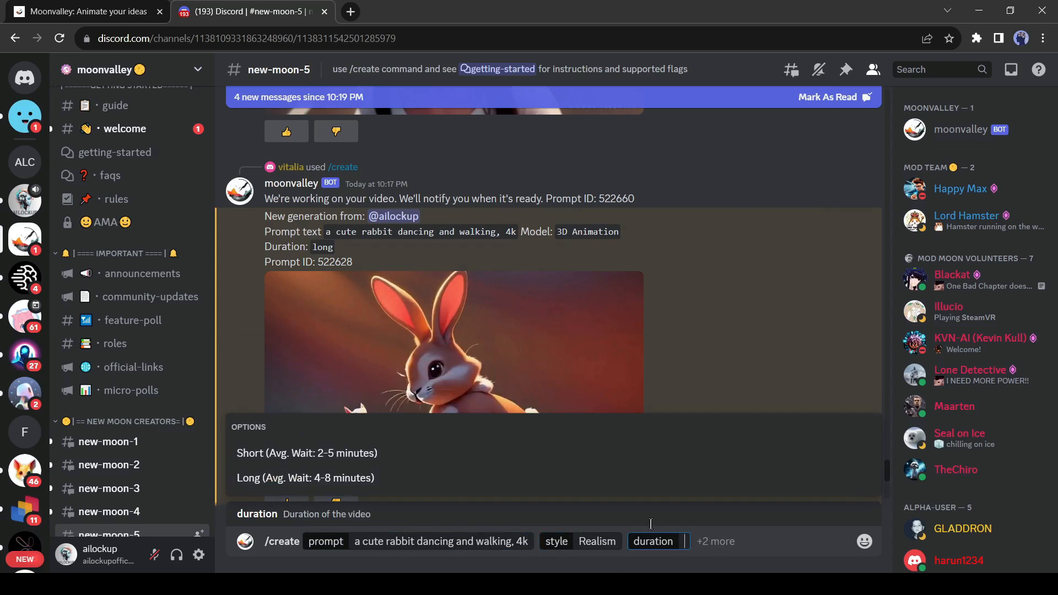
mouse_move(304, 477)
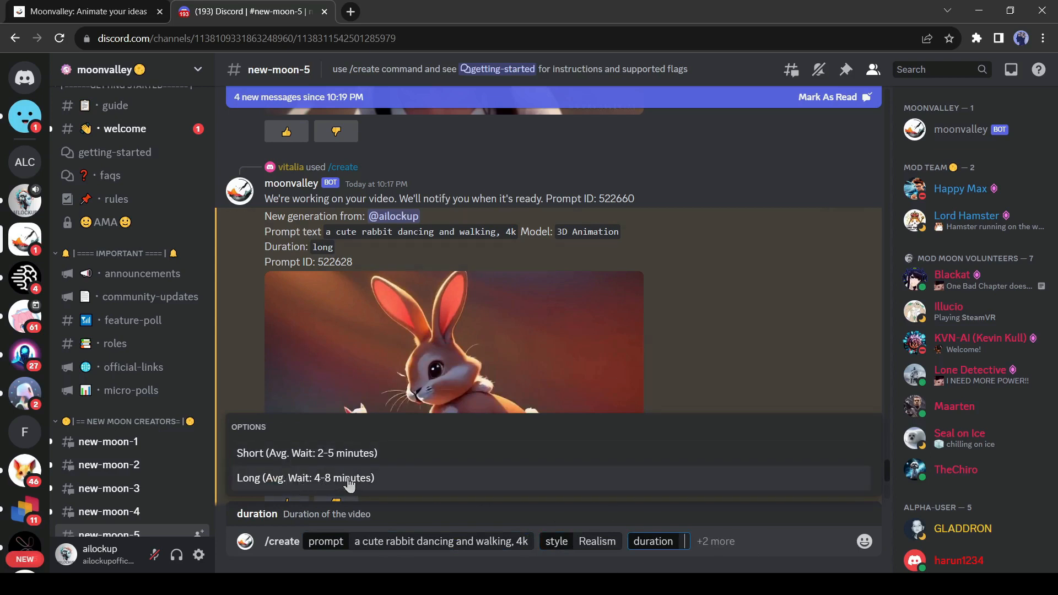
left_click(307, 478)
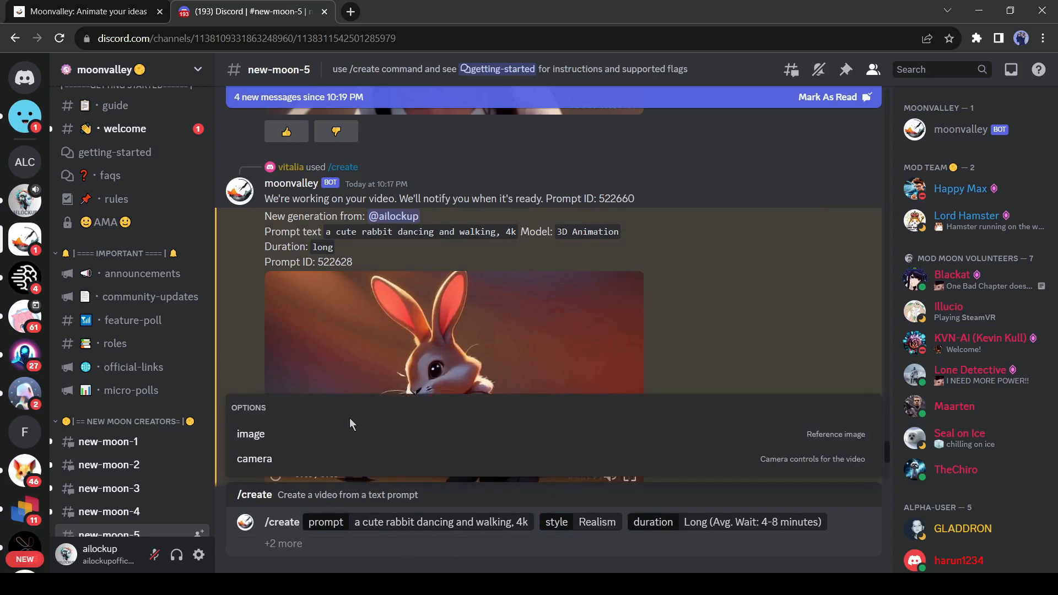
left_click(254, 457)
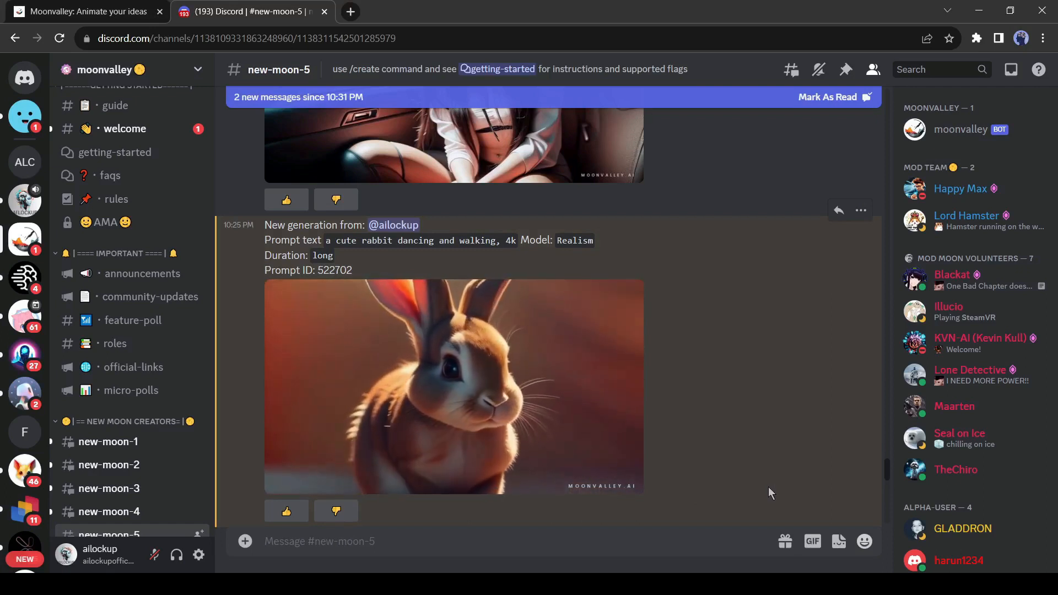
- Play the Realism-style dancing rabbit video, then replay it from the start
left_click(453, 386)
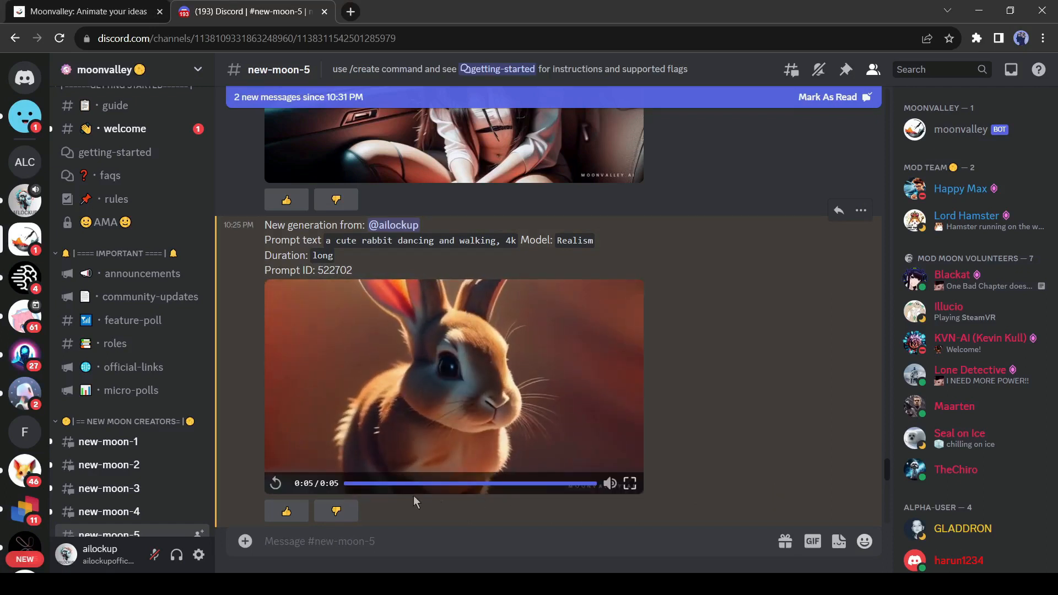
left_click(275, 483)
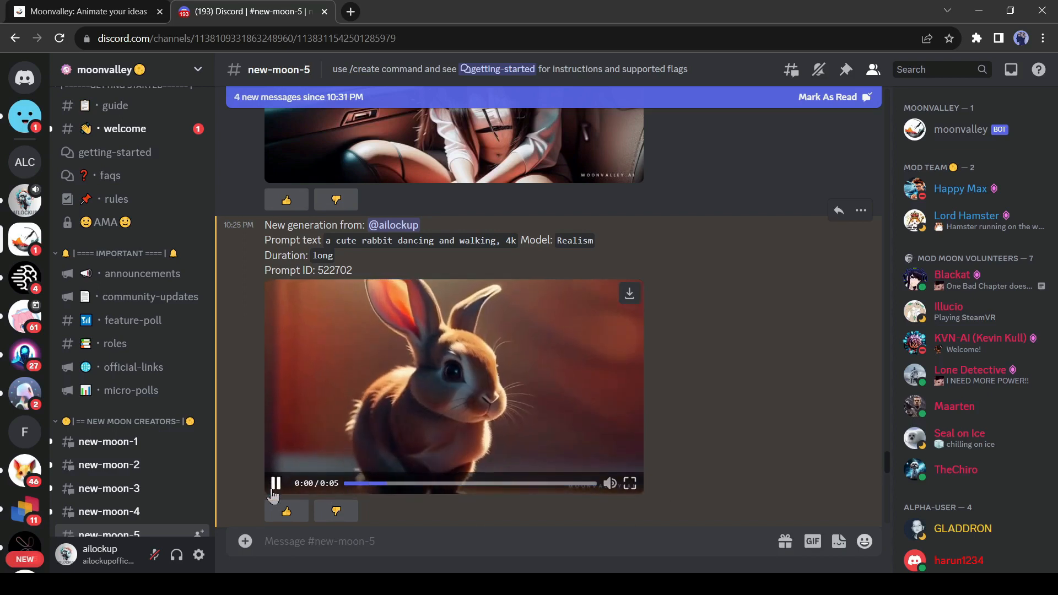